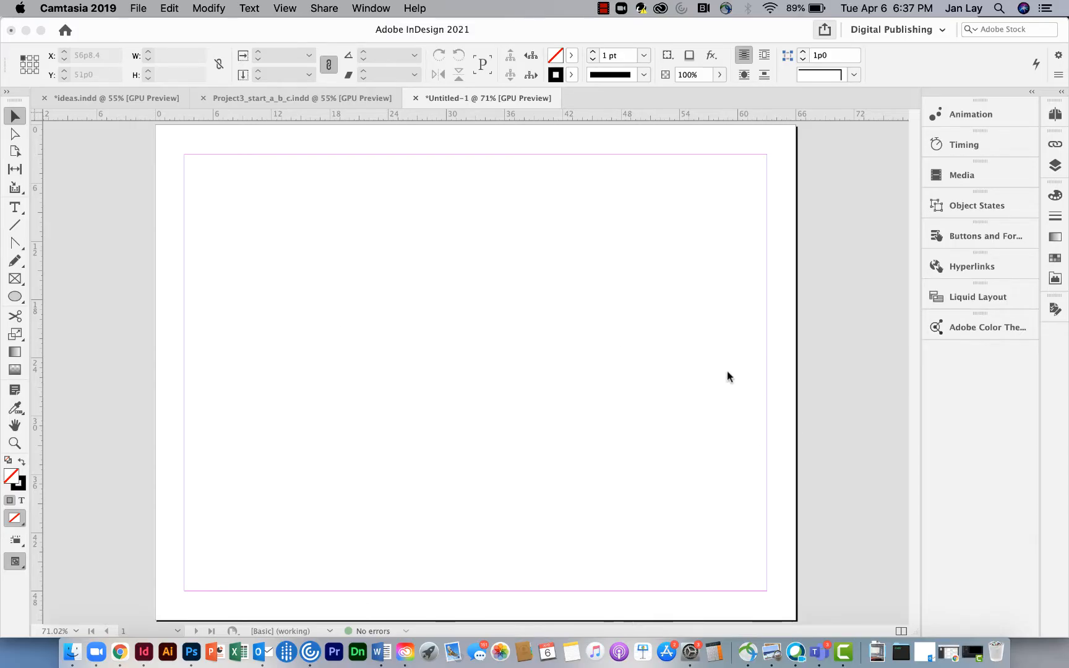
{"action": "mouse_move", "coordinate": [612, 423]}
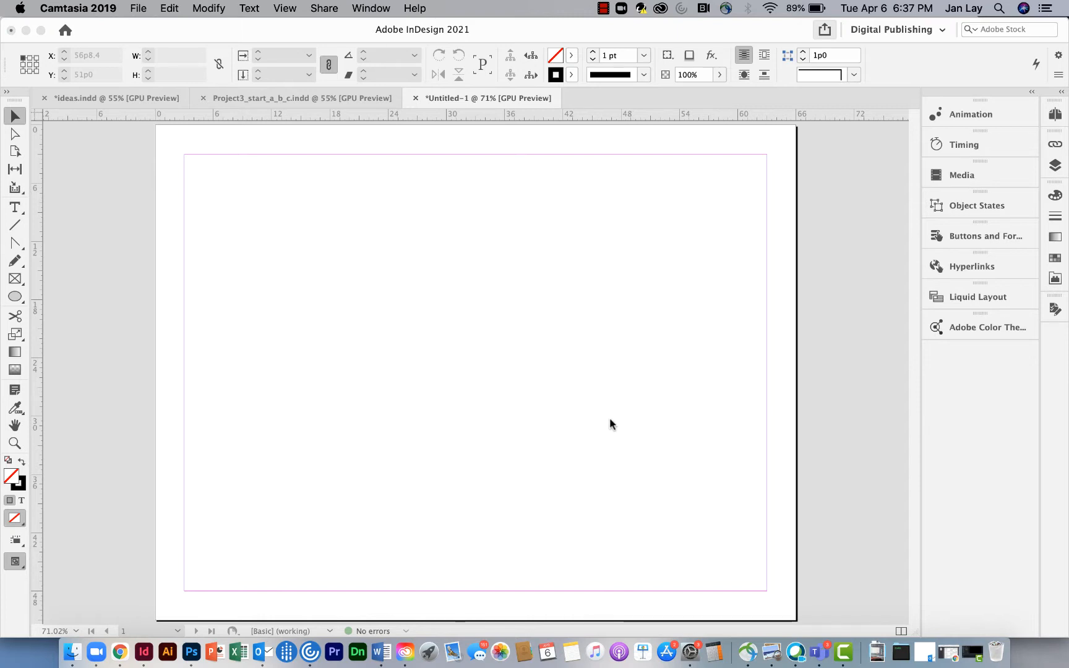
{"action": "mouse_move", "coordinate": [119, 653]}
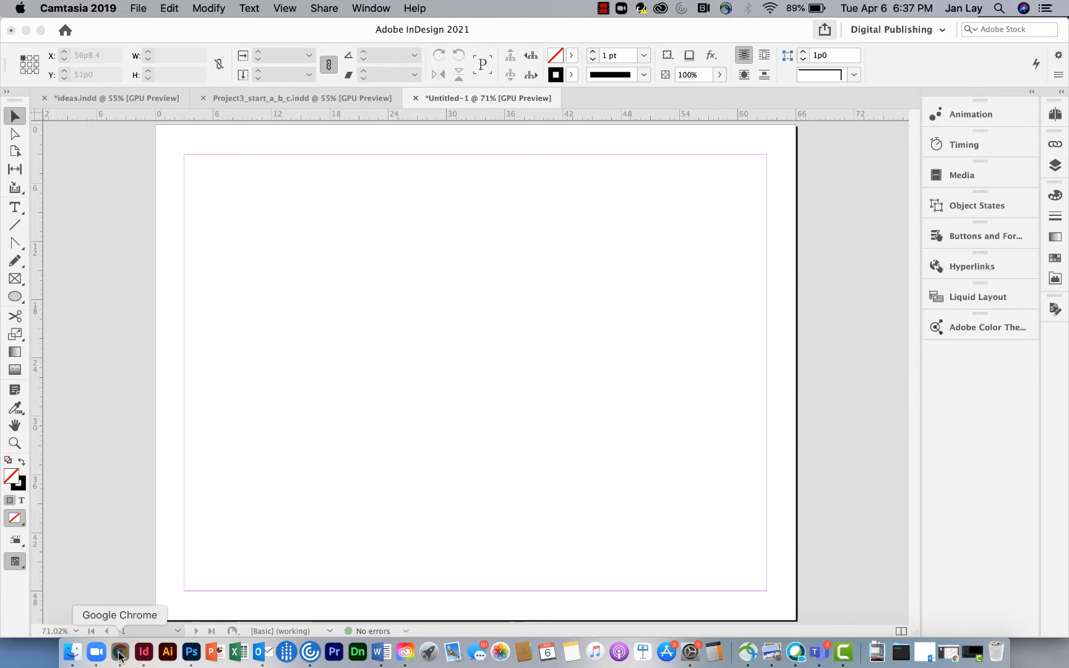
- Copy the invasive-plants YouTube video's iframe embed code from the Share > Embed panel
{"action": "left_click", "coordinate": [119, 652]}
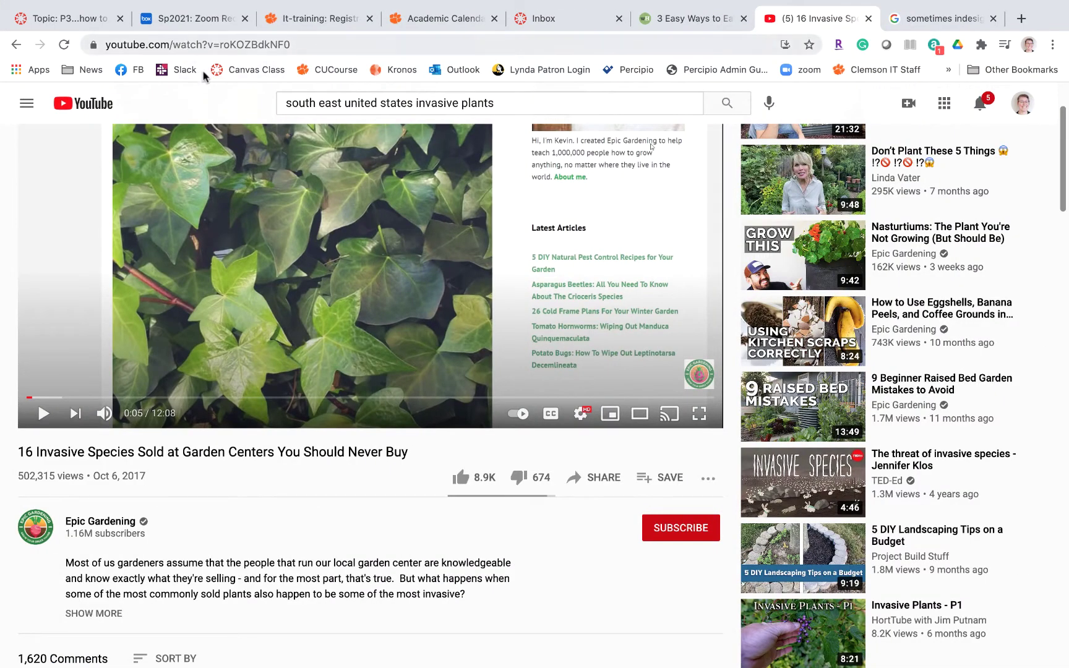
{"action": "mouse_move", "coordinate": [345, 249]}
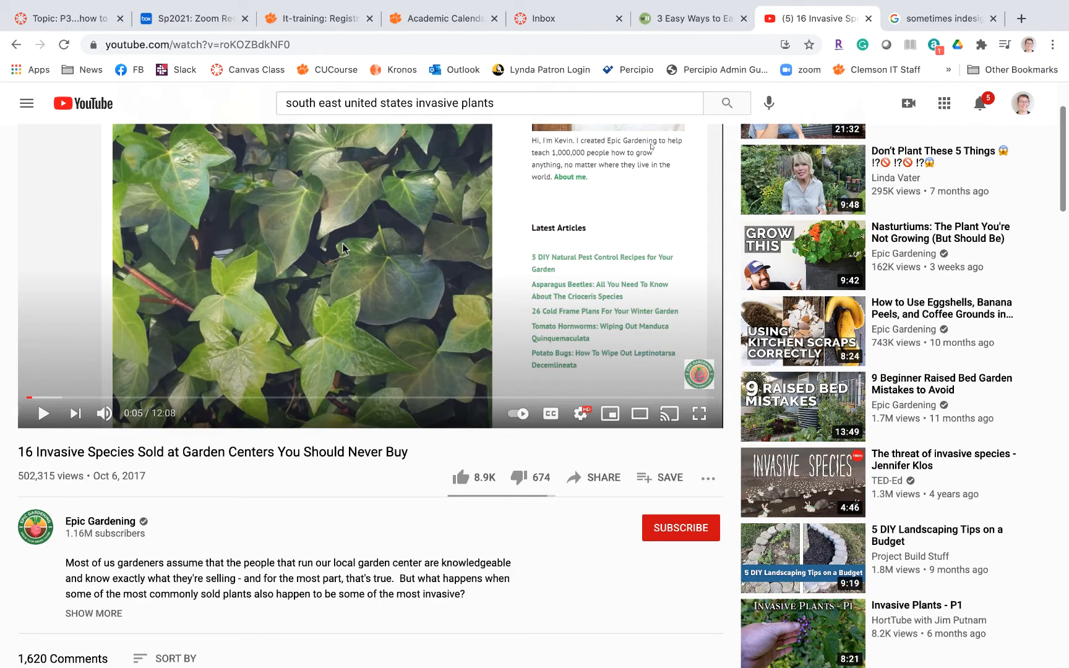
{"action": "mouse_move", "coordinate": [498, 281]}
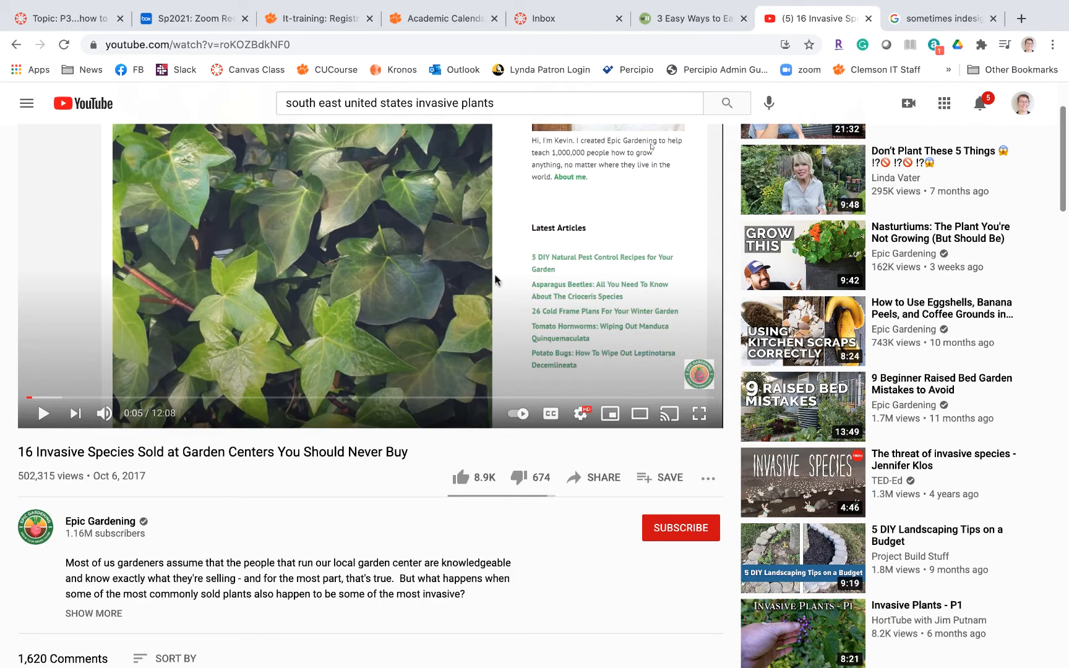
{"action": "left_click", "coordinate": [592, 477]}
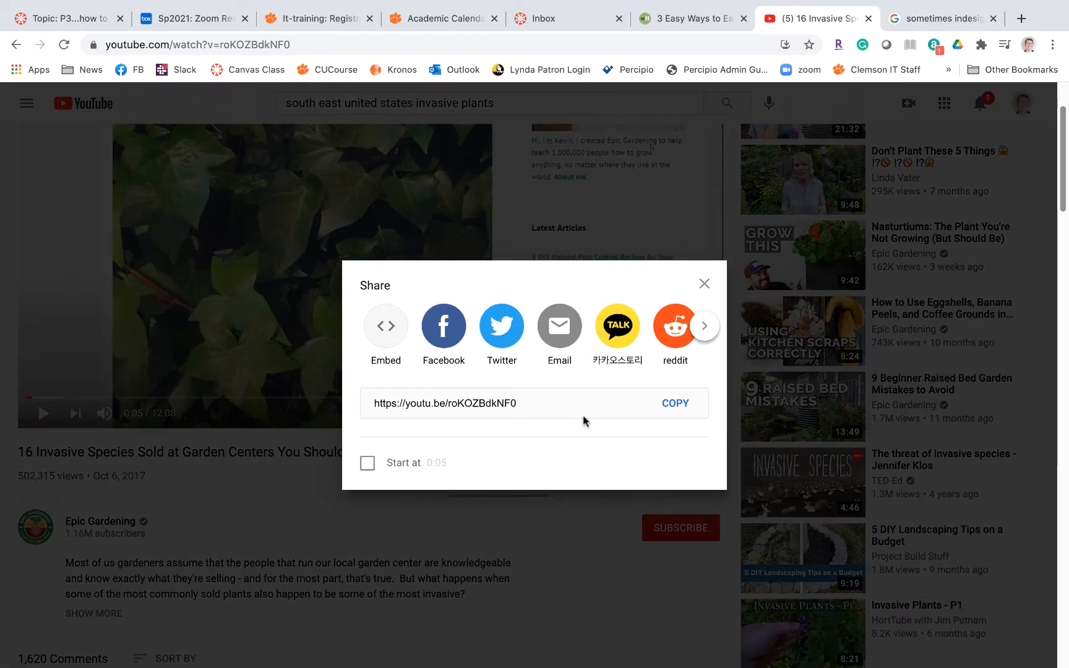
{"action": "left_click", "coordinate": [385, 326]}
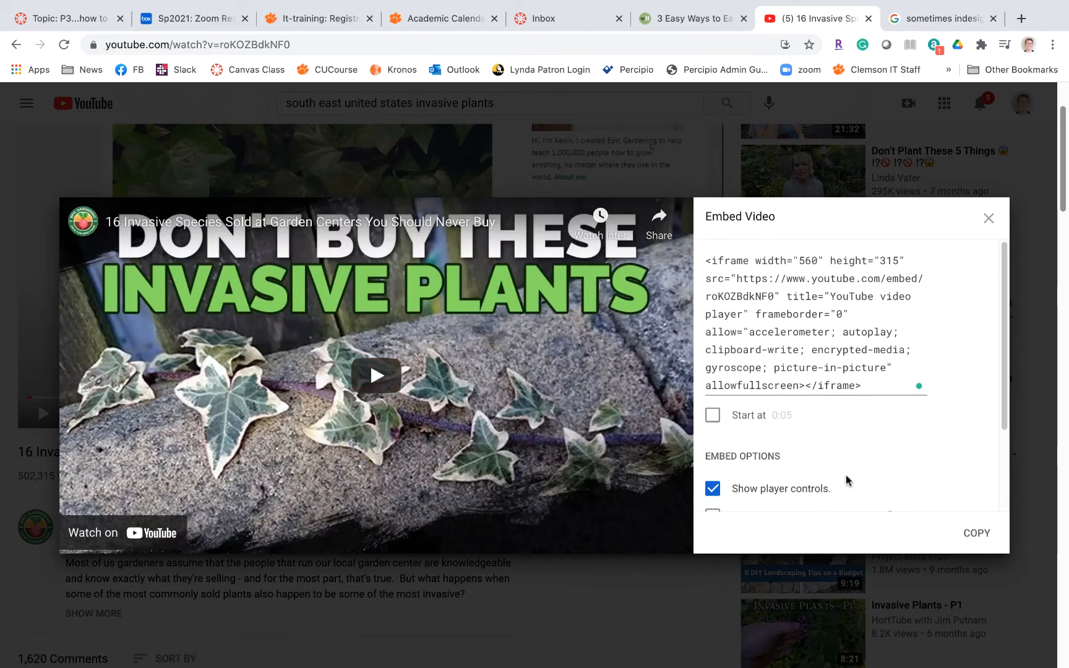
{"action": "left_click", "coordinate": [977, 533]}
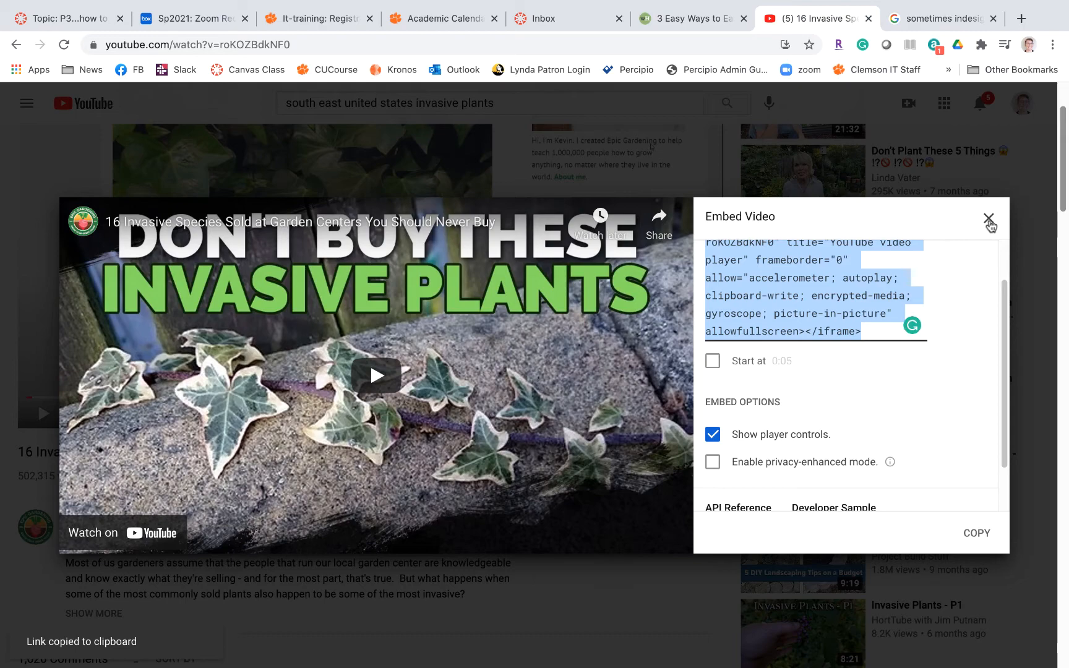
{"action": "left_click", "coordinate": [988, 218]}
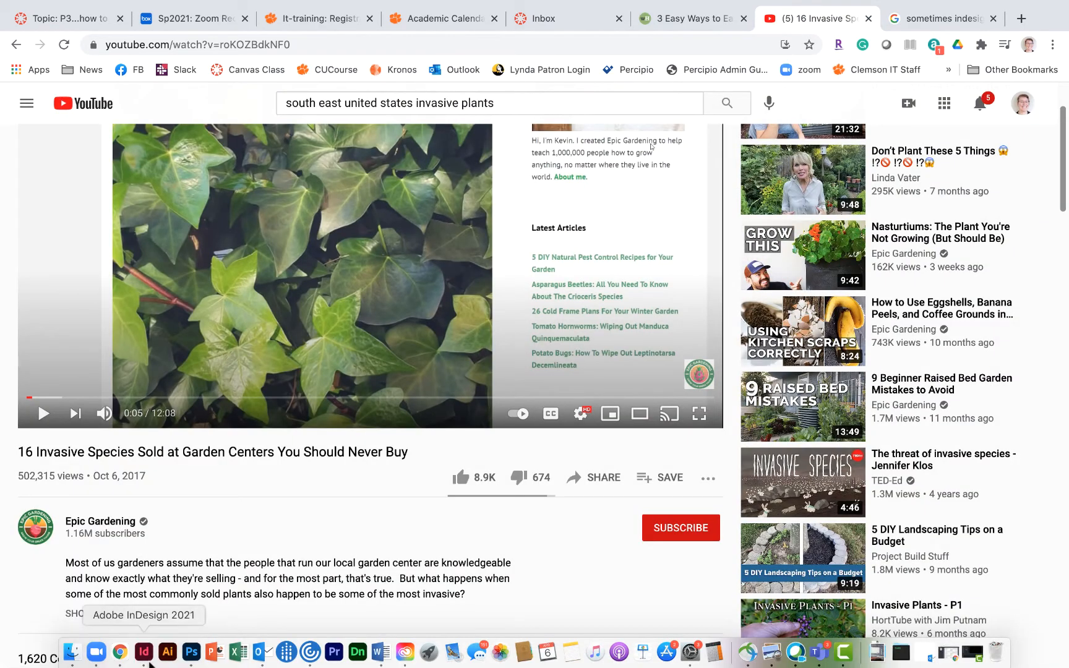
- Back in InDesign, start Object > Insert HTML with the copied iframe code pasted
{"action": "left_click", "coordinate": [143, 652]}
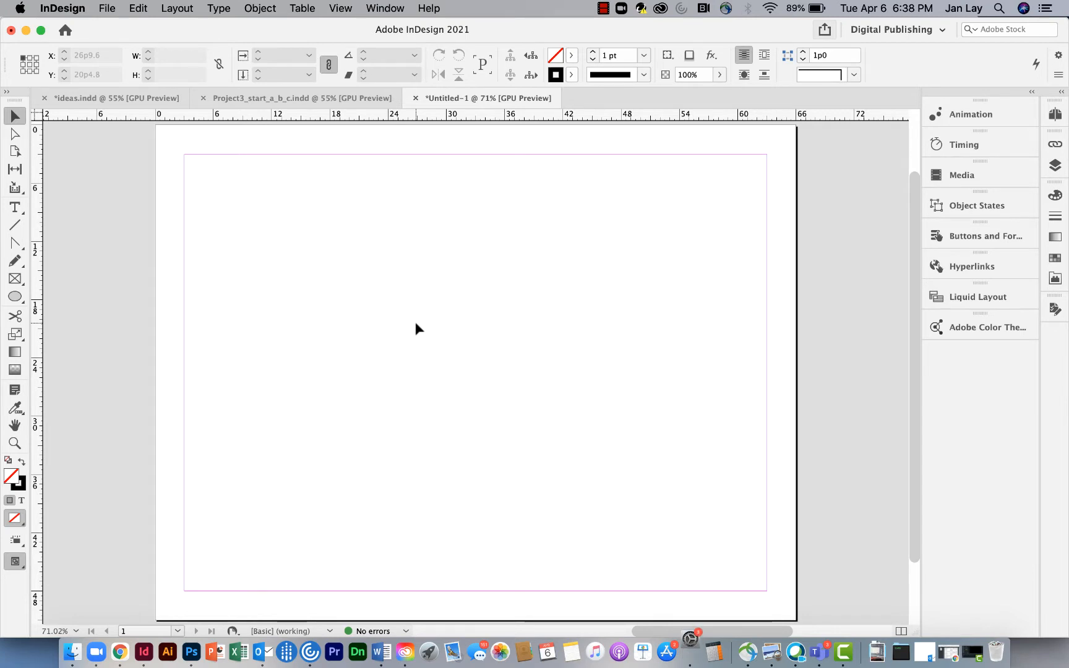
{"action": "mouse_move", "coordinate": [305, 37]}
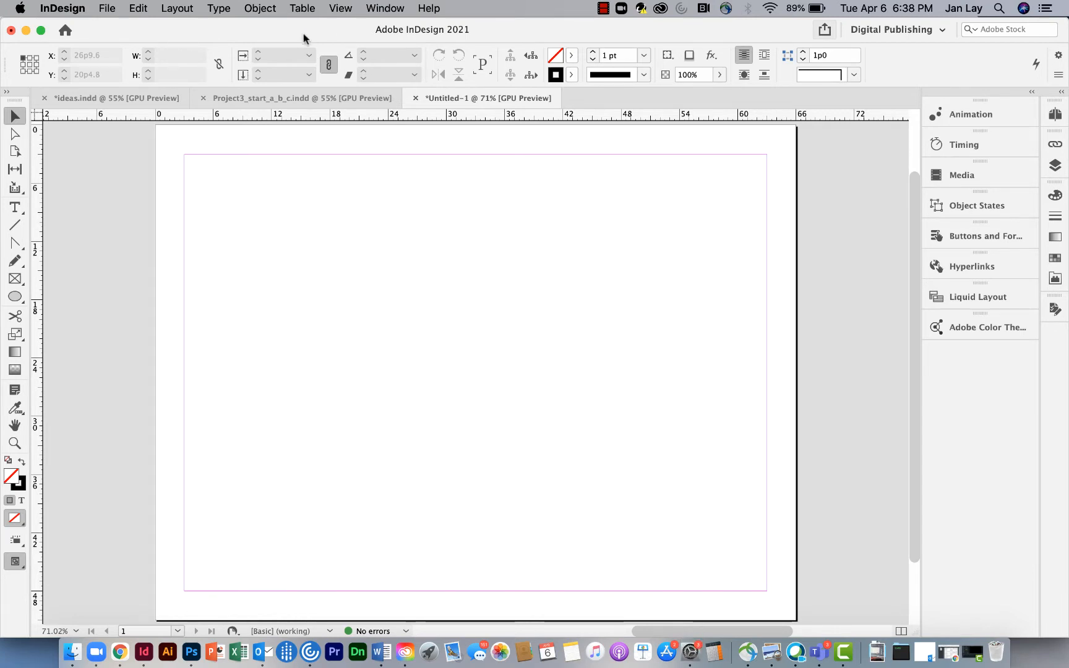
{"action": "left_click", "coordinate": [260, 8]}
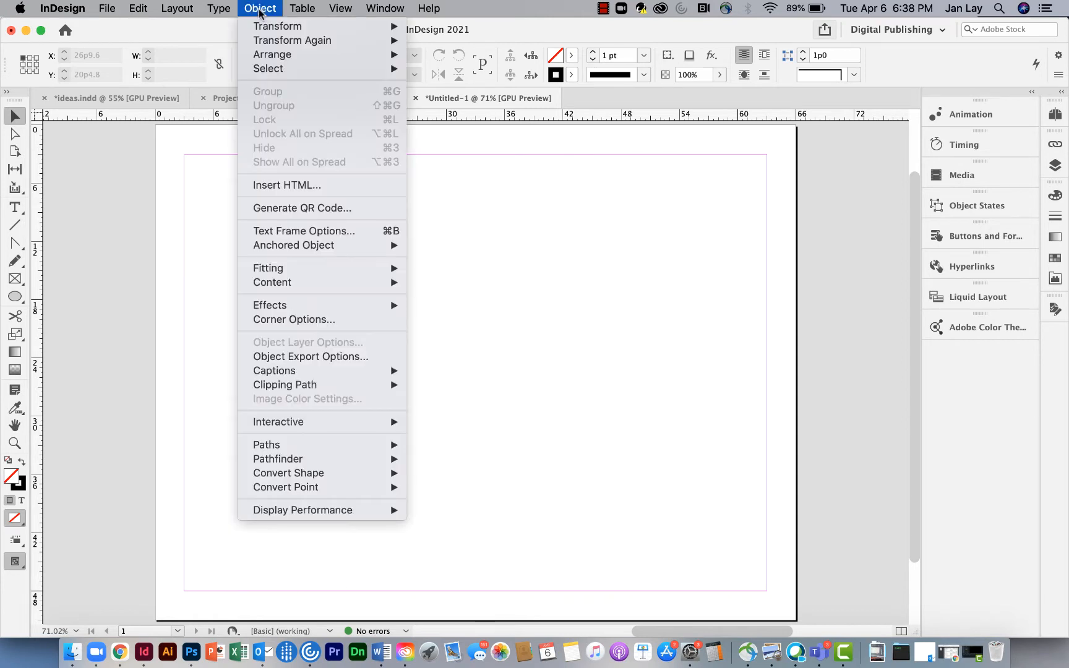
{"action": "mouse_move", "coordinate": [272, 190]}
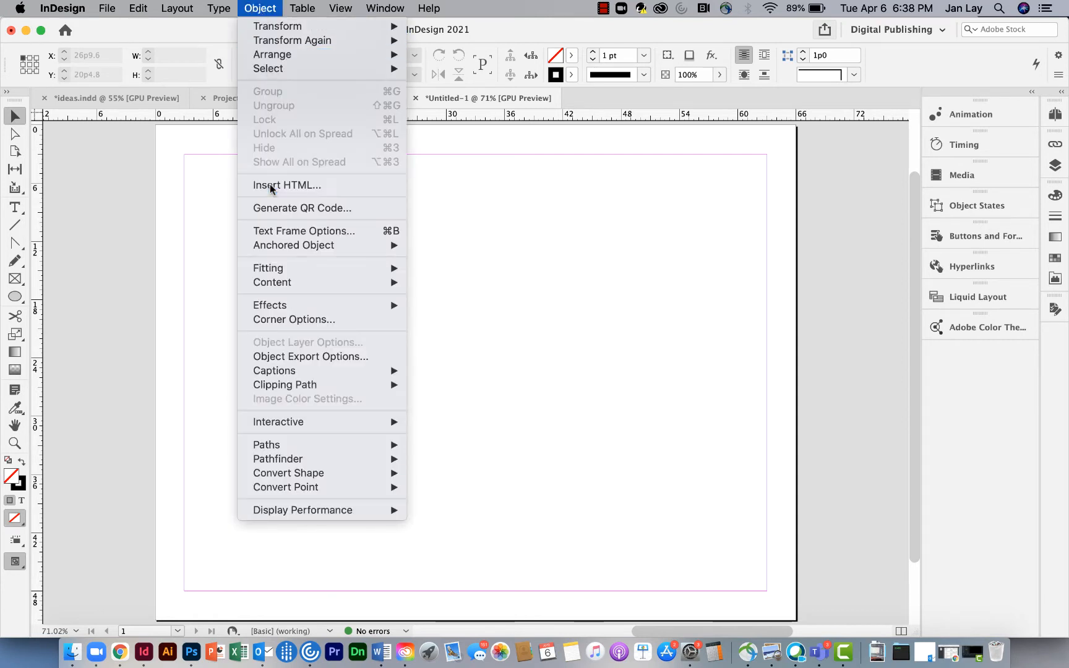
{"action": "left_click", "coordinate": [285, 185]}
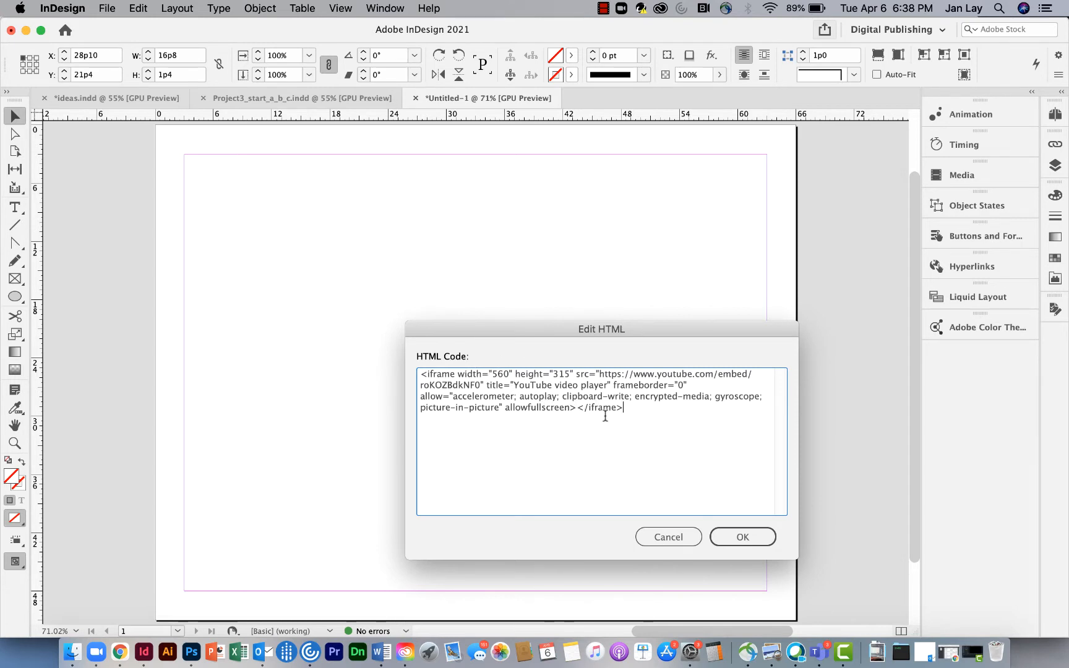
- Confirm the pasted YouTube embed code to place the HTML snippet frame
{"action": "left_click", "coordinate": [744, 537]}
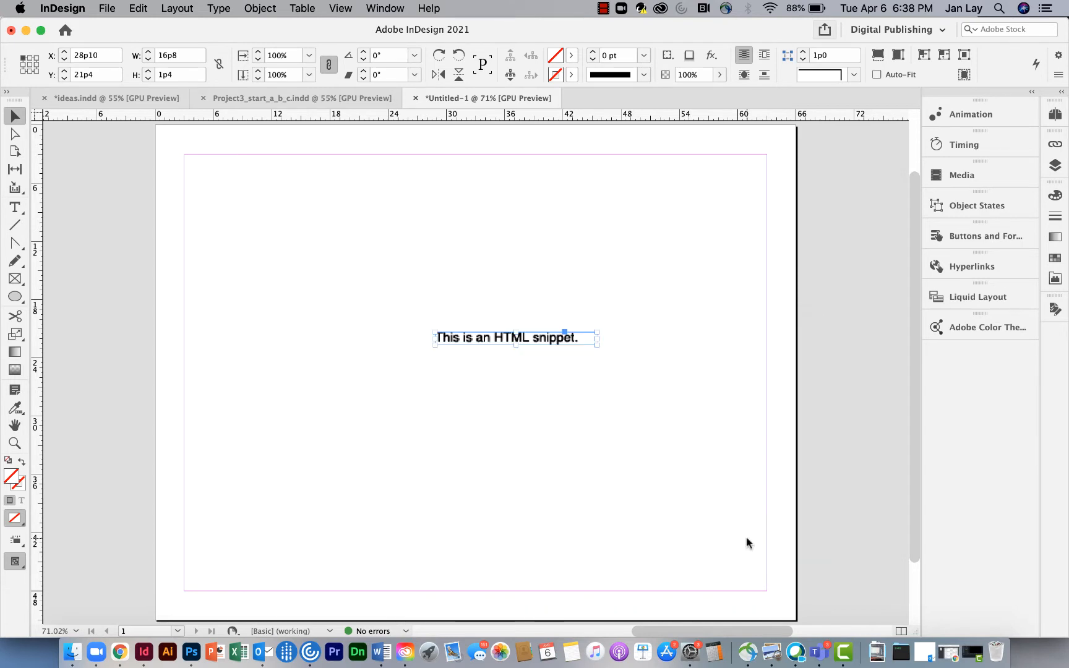
{"action": "mouse_move", "coordinate": [616, 398]}
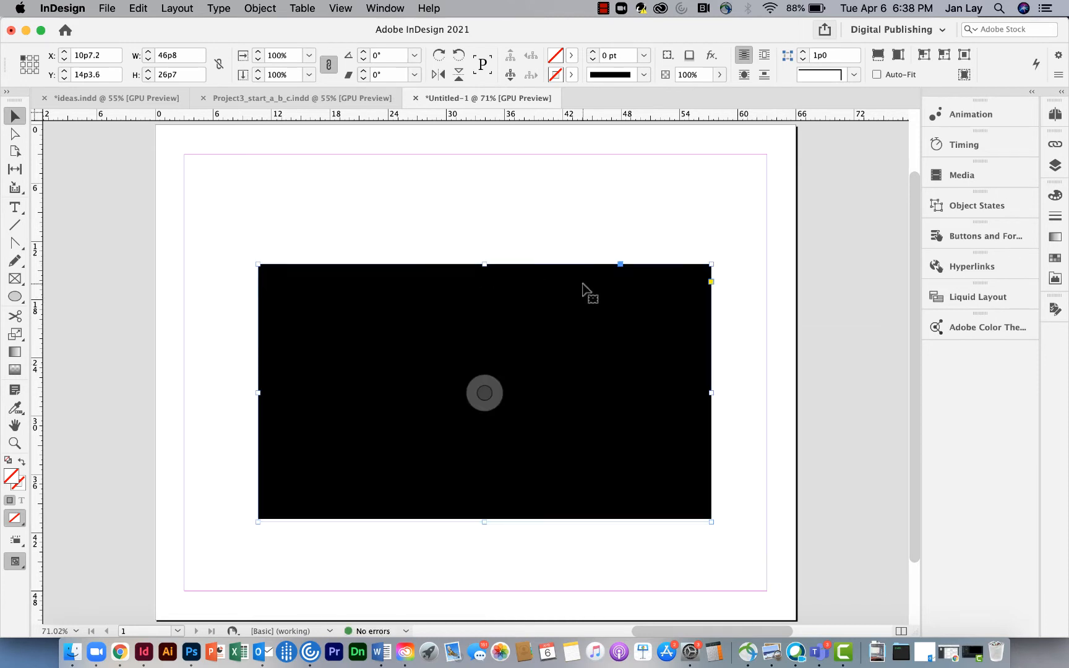
{"action": "mouse_move", "coordinate": [602, 320]}
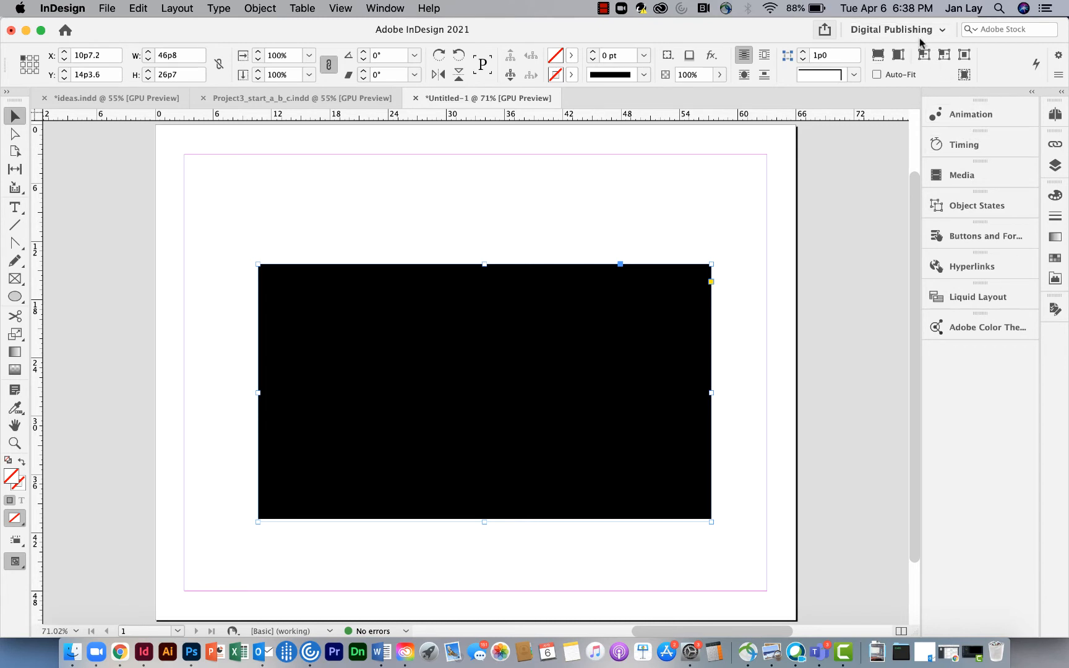
{"action": "mouse_move", "coordinate": [949, 138]}
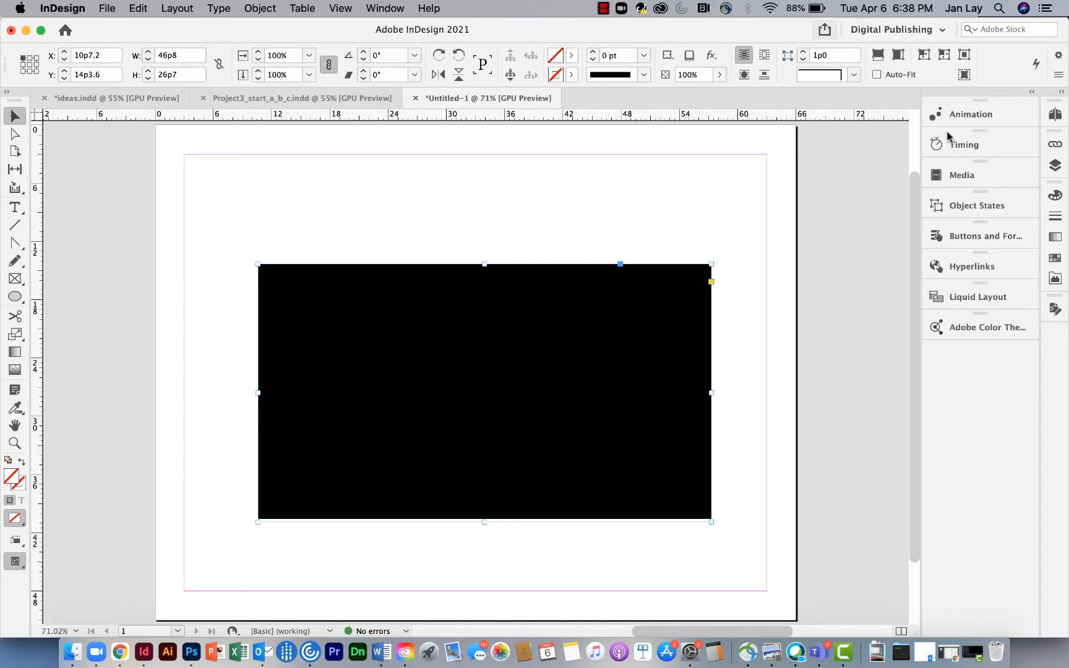
- From the Media panel, preview the spread in EPUB Interactivity Preview, play it, and close
{"action": "left_click", "coordinate": [962, 175]}
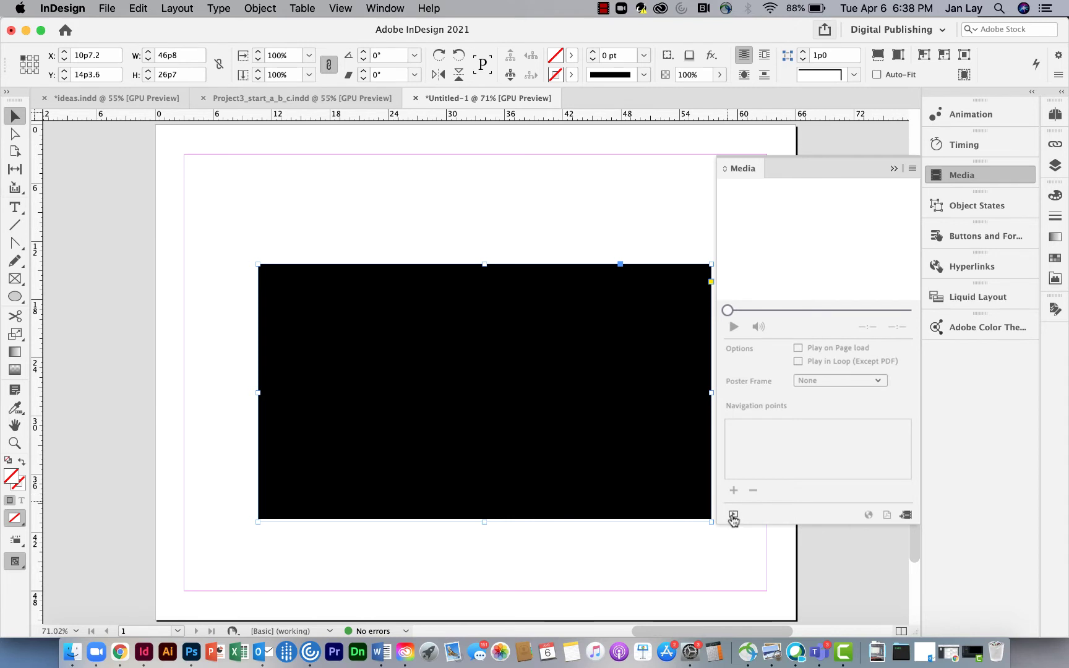
{"action": "left_click", "coordinate": [733, 515]}
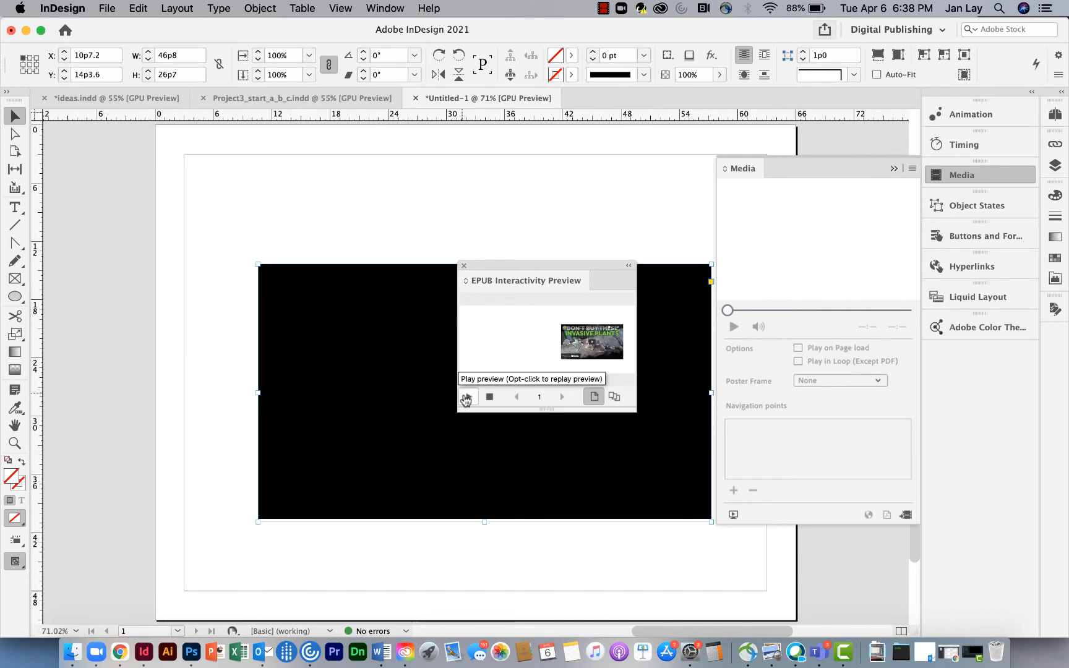
{"action": "left_click", "coordinate": [467, 396]}
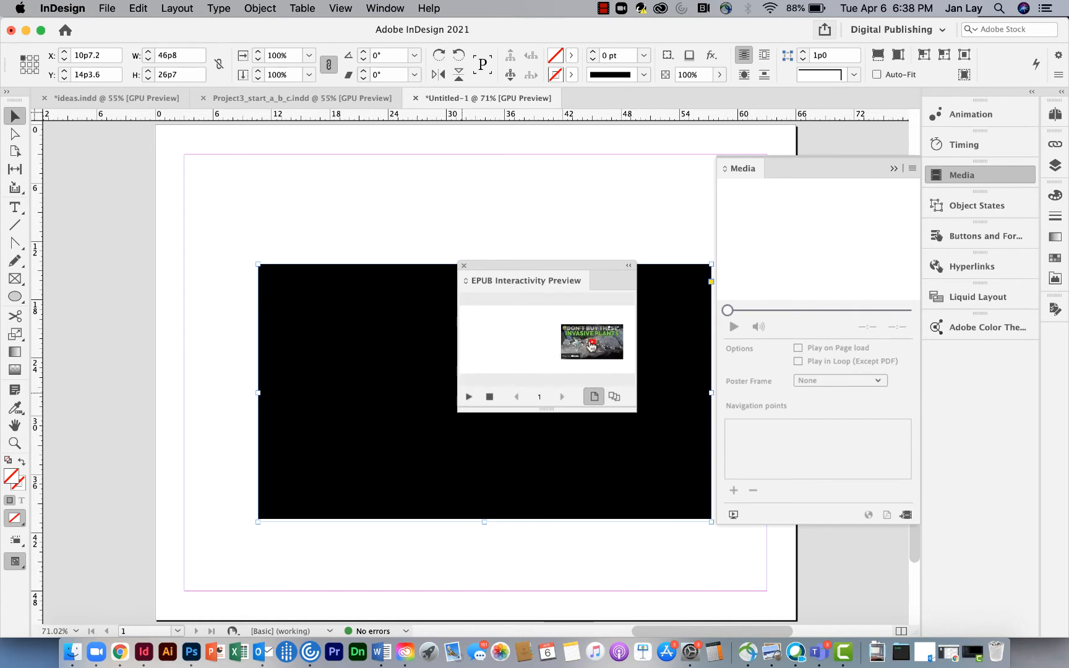
{"action": "left_click", "coordinate": [464, 266]}
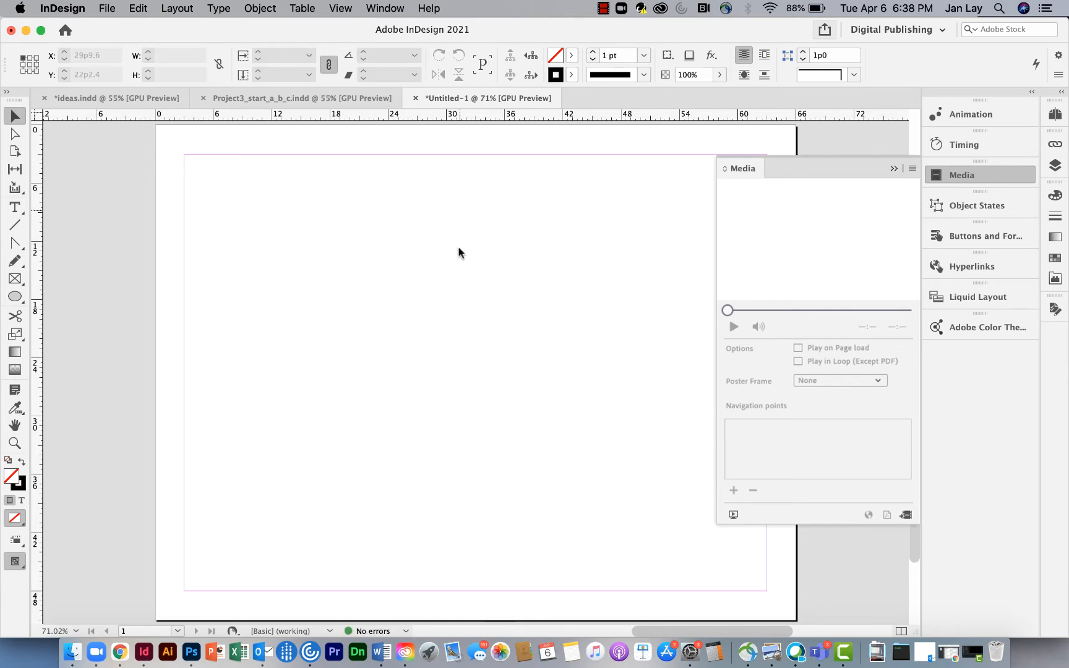
- Insert the YouTube iframe code again via Object > Insert HTML and confirm it
{"action": "left_click", "coordinate": [260, 8]}
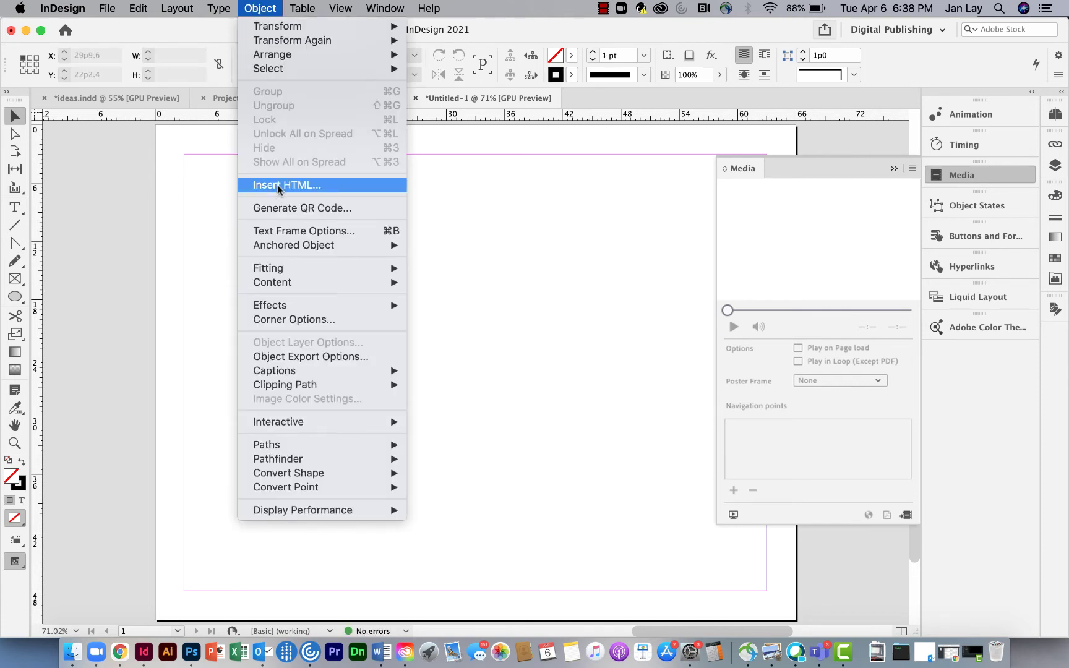
{"action": "left_click", "coordinate": [287, 185]}
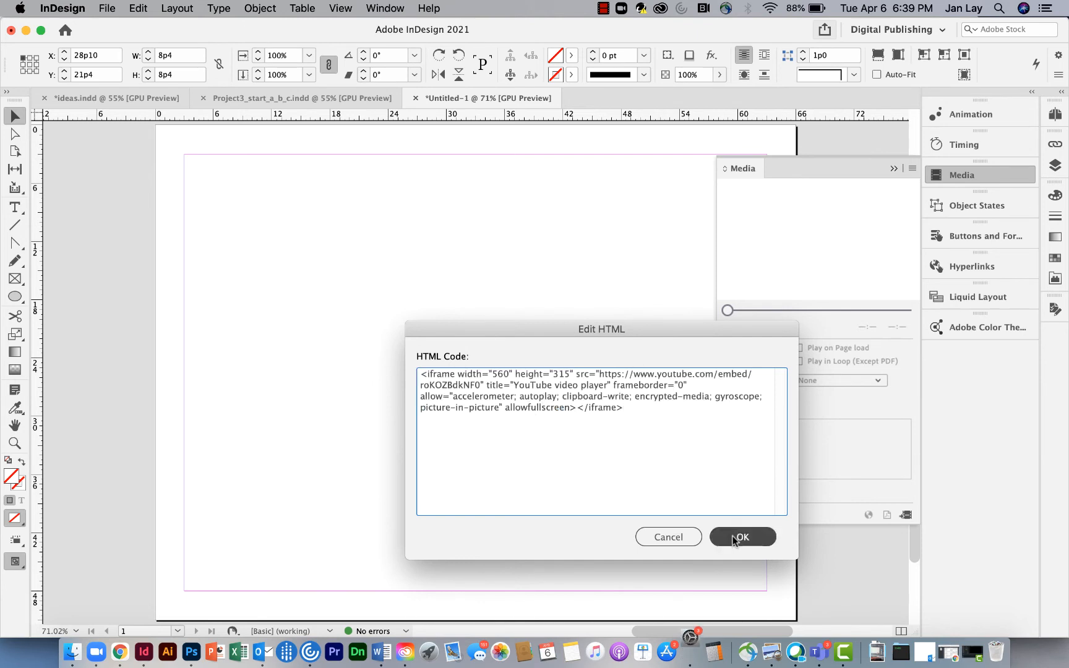
{"action": "left_click", "coordinate": [743, 537]}
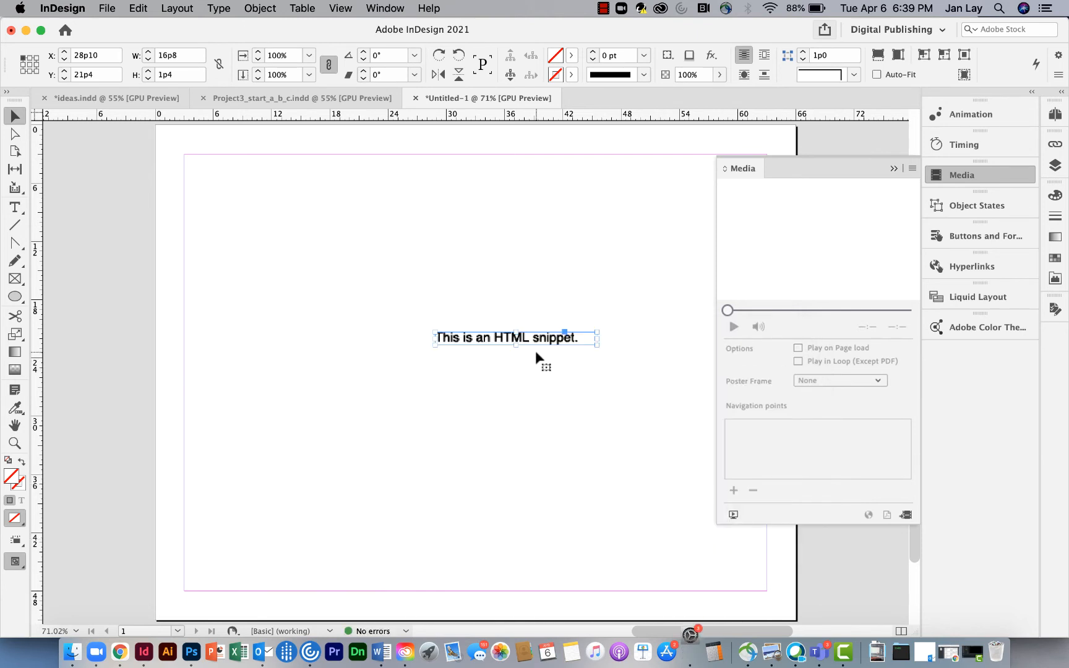
{"action": "mouse_move", "coordinate": [323, 34]}
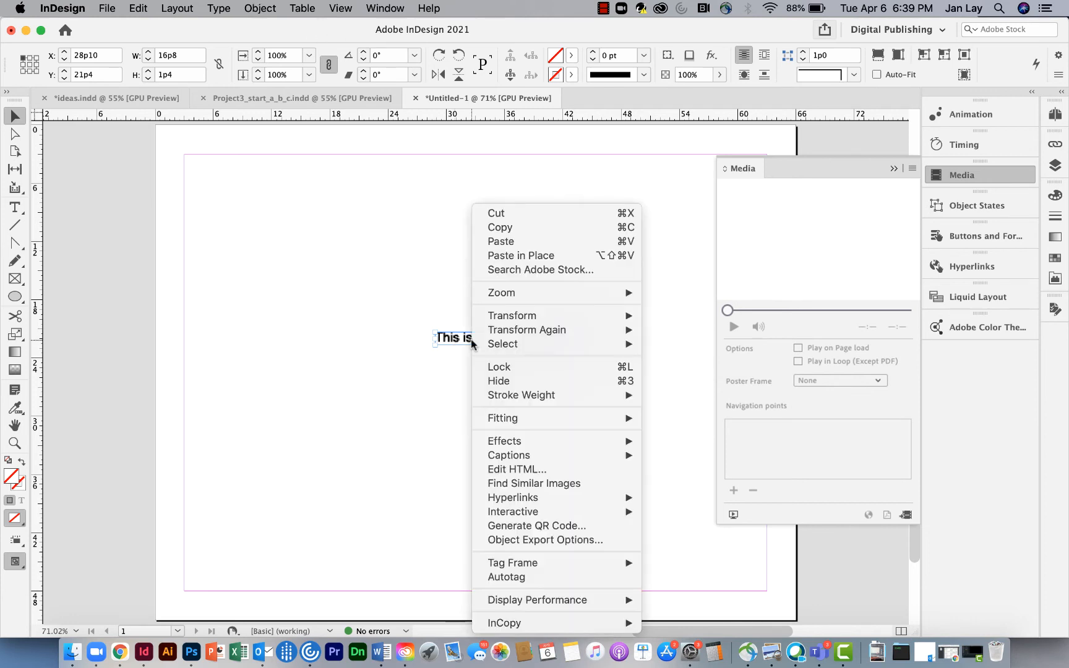
- Re-confirm the snippet's HTML to show the black video frame, drag it left, right-click it
{"action": "left_click", "coordinate": [517, 470]}
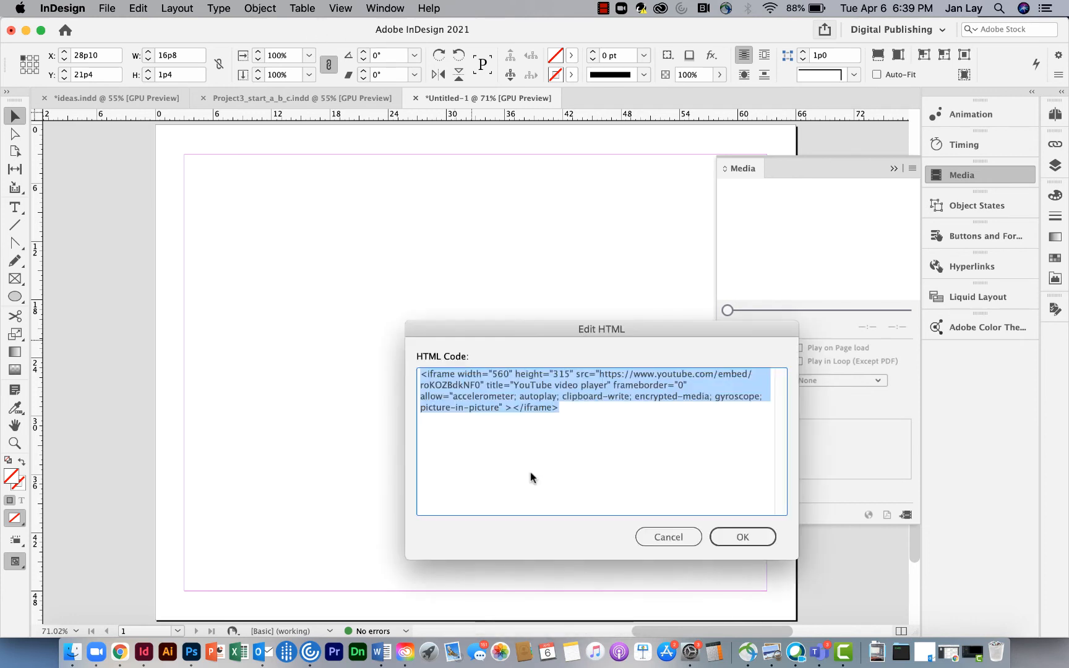
{"action": "left_click", "coordinate": [743, 537]}
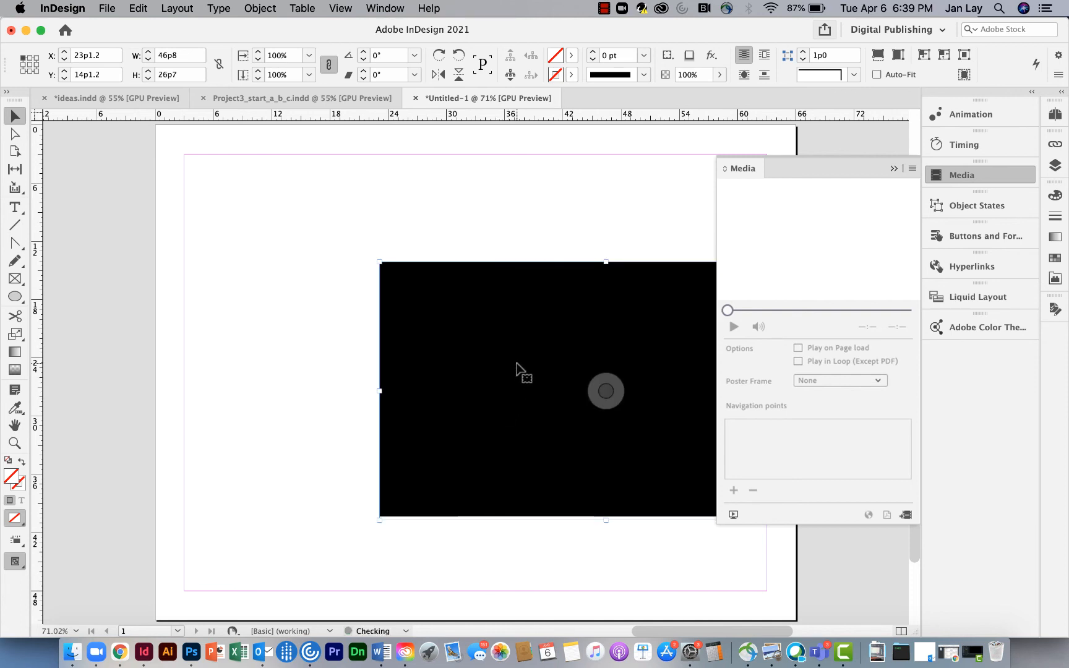
{"action": "left_click_drag", "start_coordinate": [524, 374], "coordinate": [409, 354]}
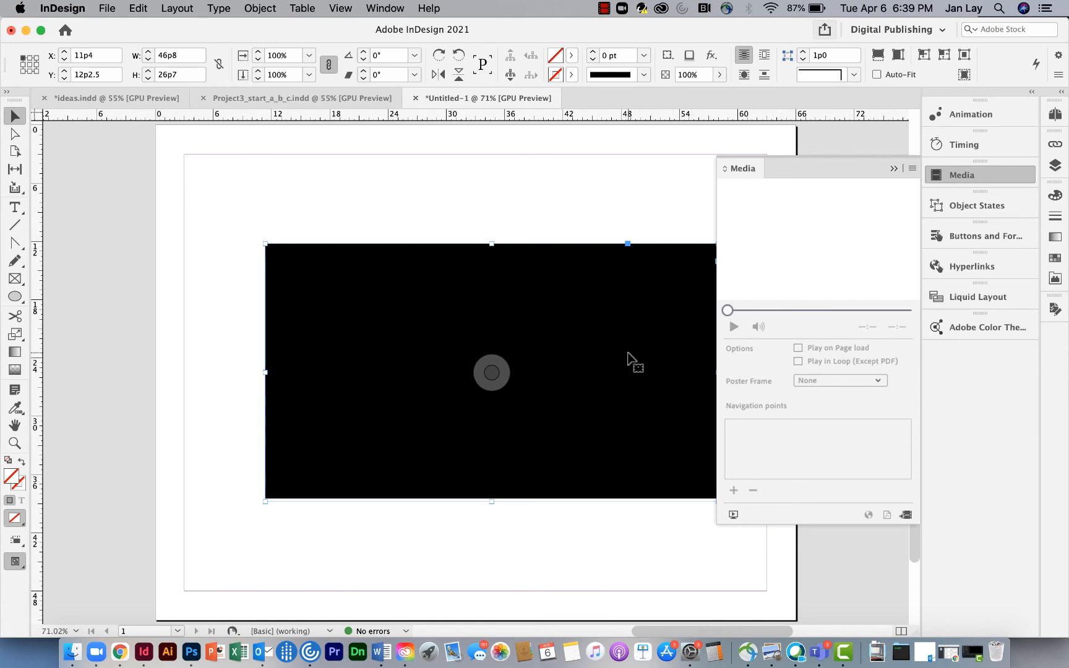
{"action": "mouse_move", "coordinate": [645, 359]}
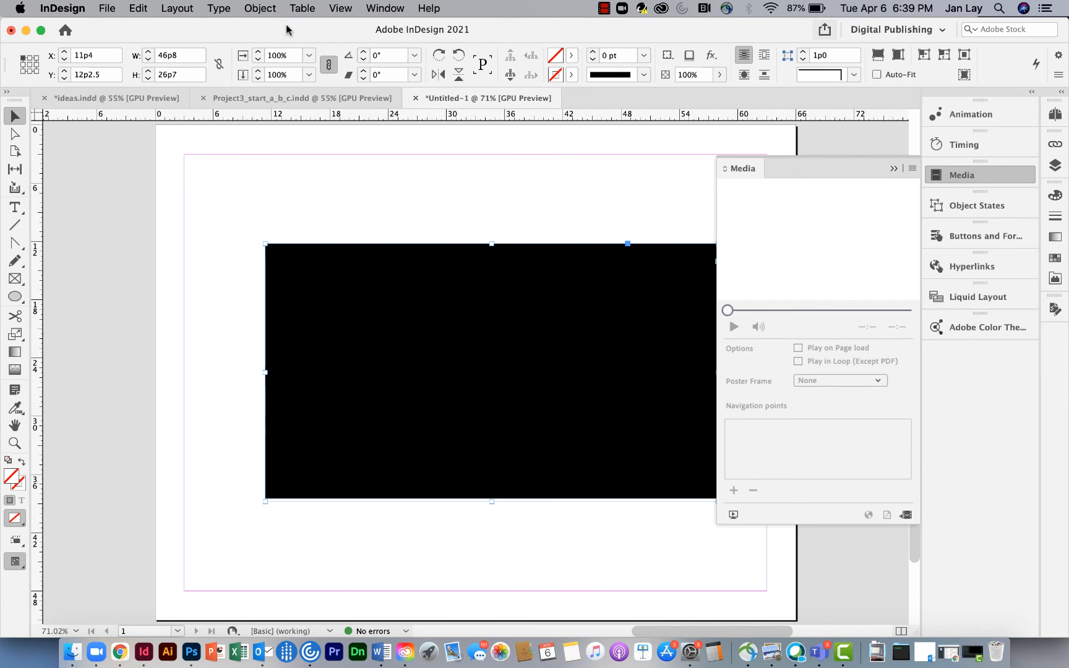
{"action": "right_click", "coordinate": [492, 373]}
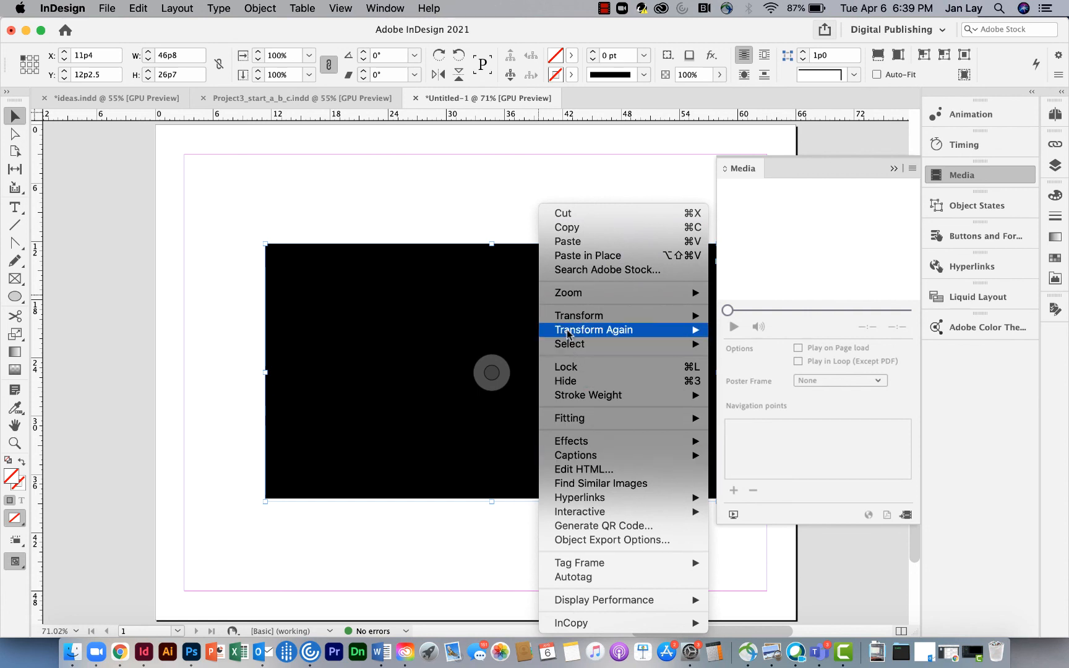
{"action": "mouse_move", "coordinate": [604, 470]}
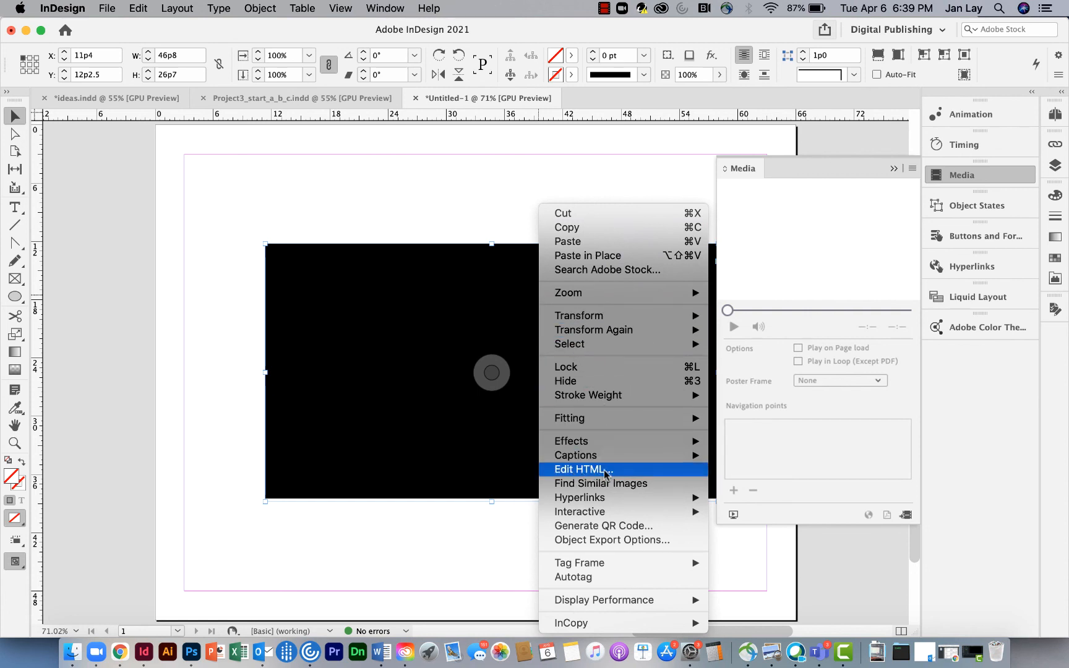